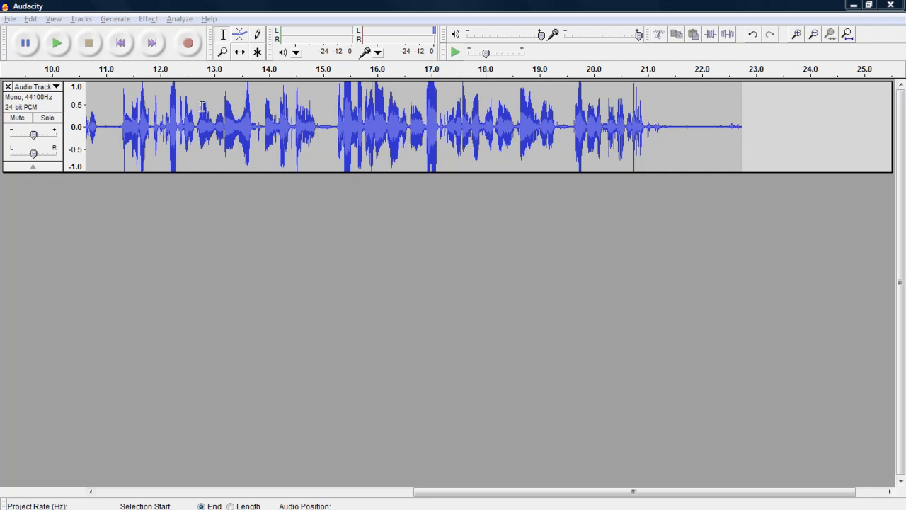
{"action": "mouse_move", "coordinate": [105, 85]}
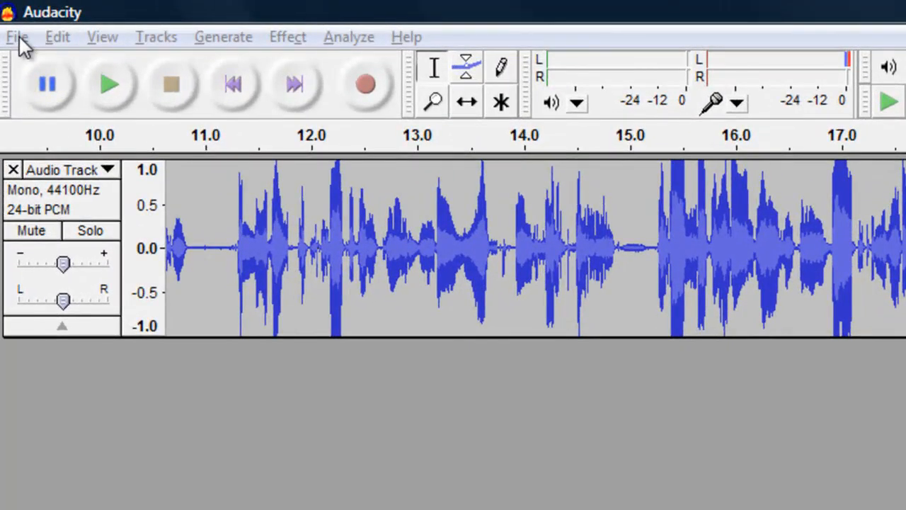
Open the File menu to start importing audio files
{"action": "left_click", "coordinate": [17, 36]}
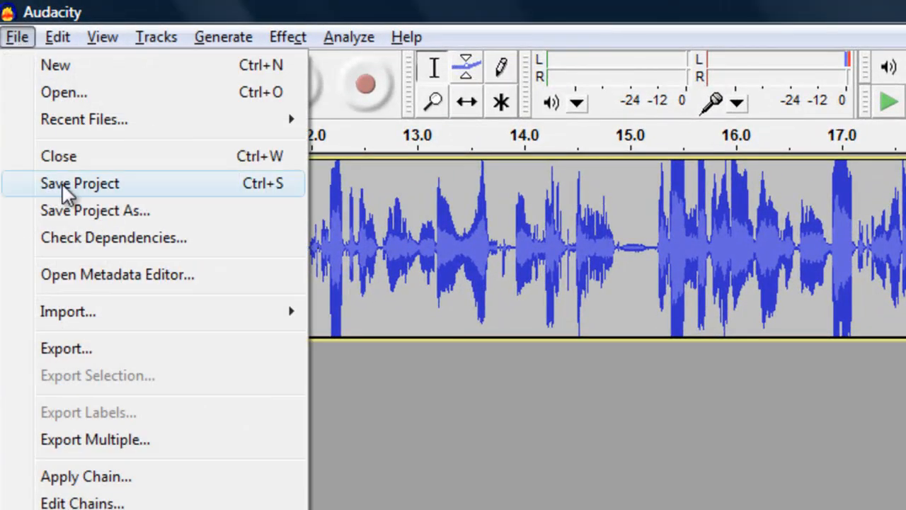
{"action": "mouse_move", "coordinate": [67, 311]}
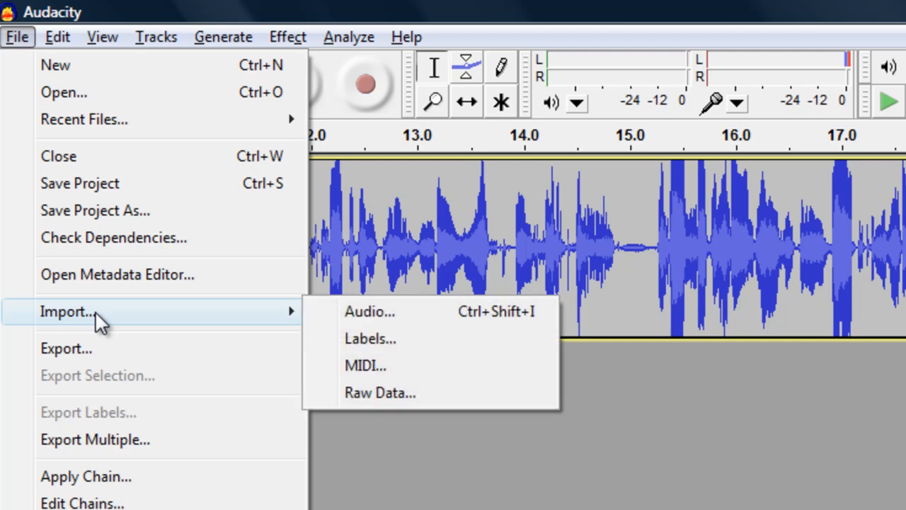
{"action": "mouse_move", "coordinate": [225, 340]}
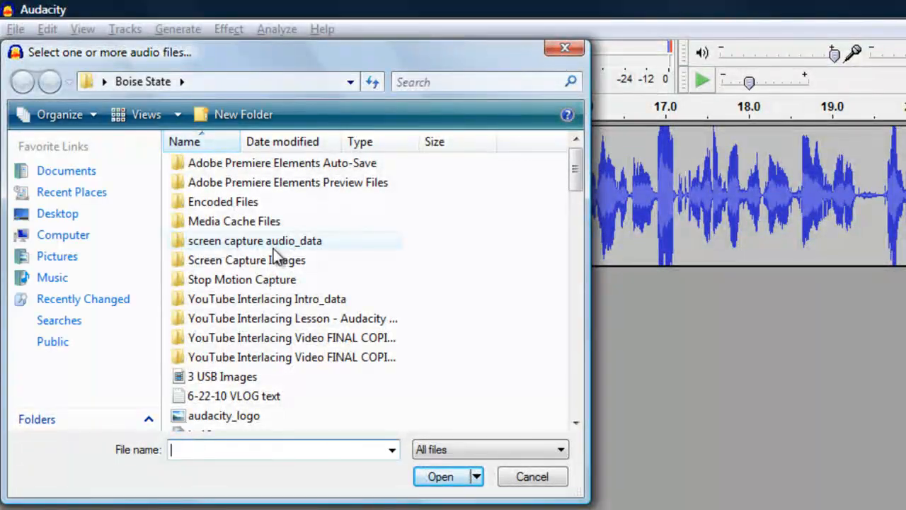
{"action": "mouse_move", "coordinate": [255, 241]}
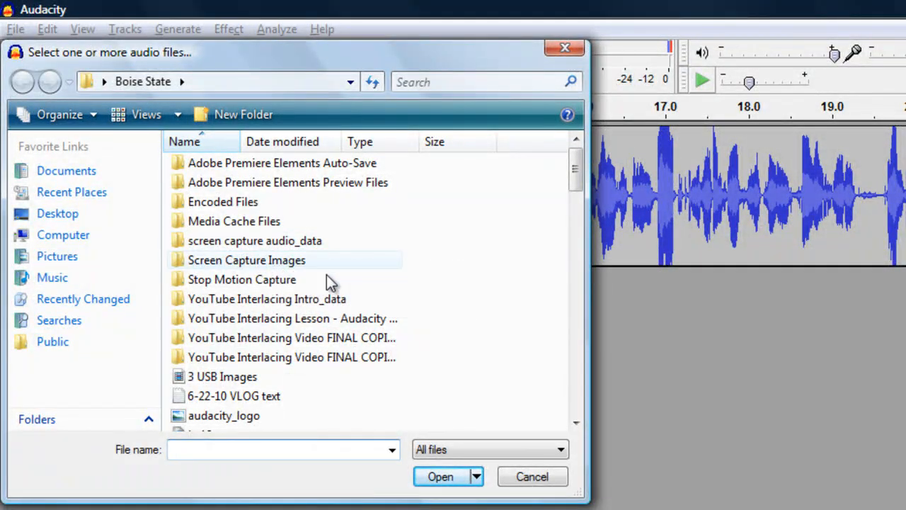
{"action": "mouse_move", "coordinate": [354, 376]}
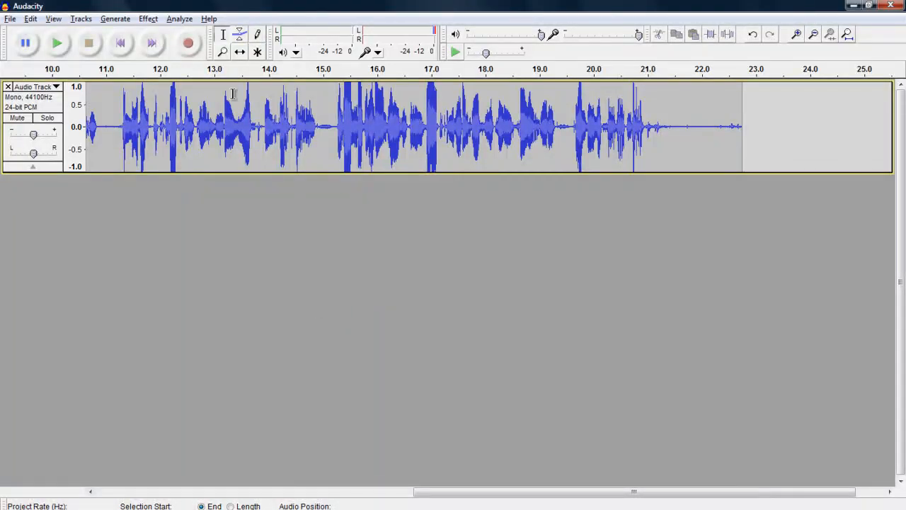
{"action": "mouse_move", "coordinate": [223, 34]}
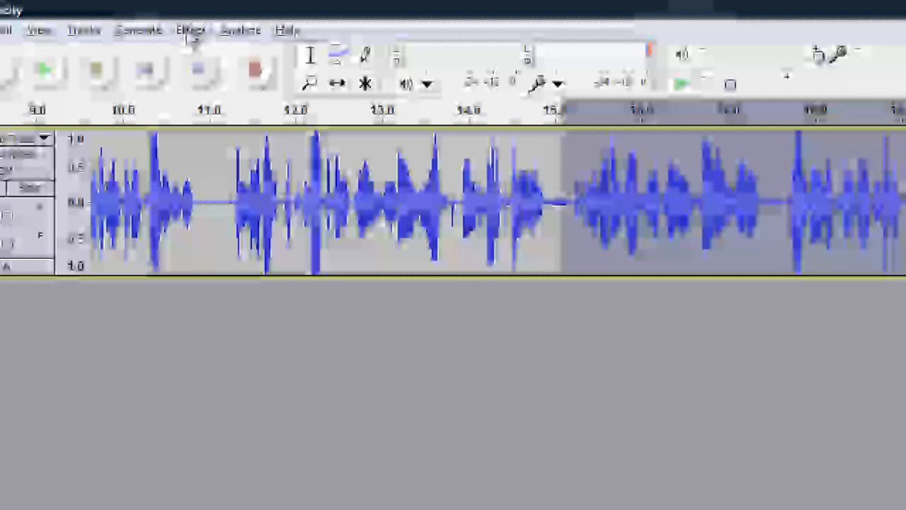
Open the Change Pitch dialog from the Effect menu for the marked region
{"action": "left_click", "coordinate": [190, 30]}
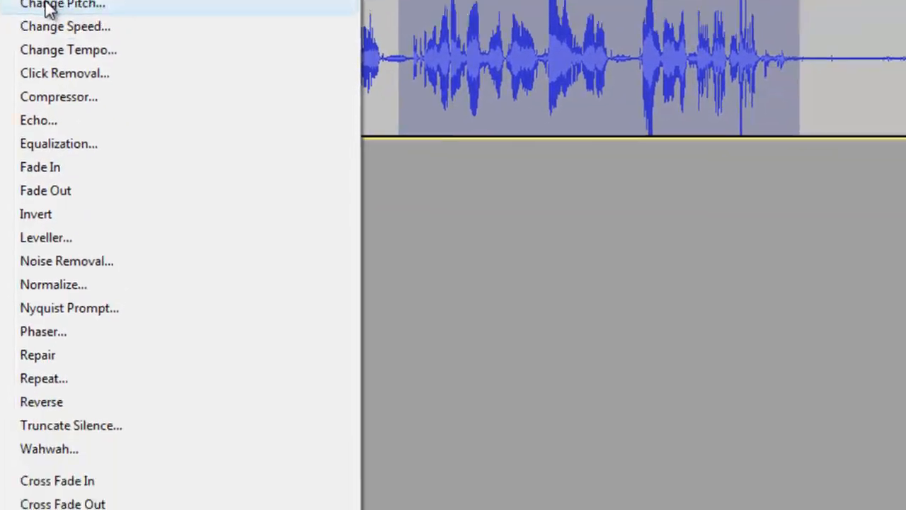
{"action": "left_click", "coordinate": [63, 6]}
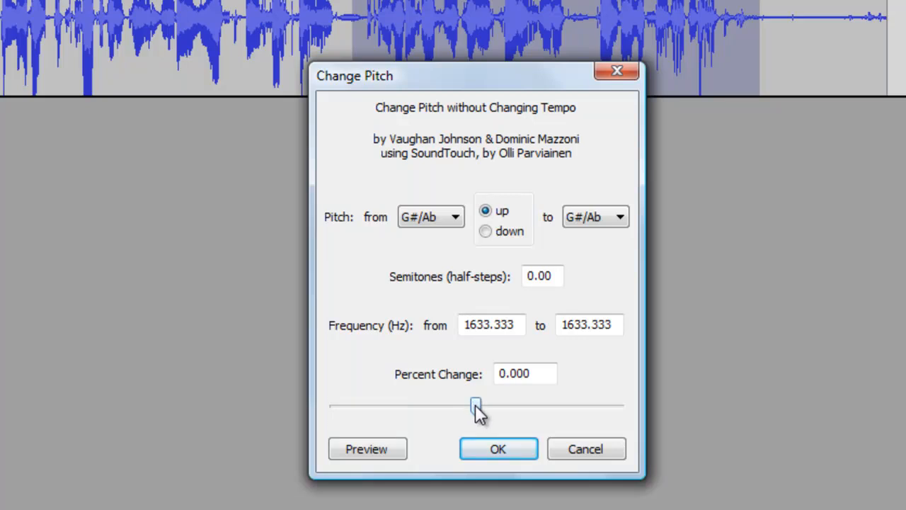
Set Percent Change to -11 on the slider and apply the pitch change
{"action": "left_click_drag", "start_coordinate": [476, 405], "coordinate": [468, 405]}
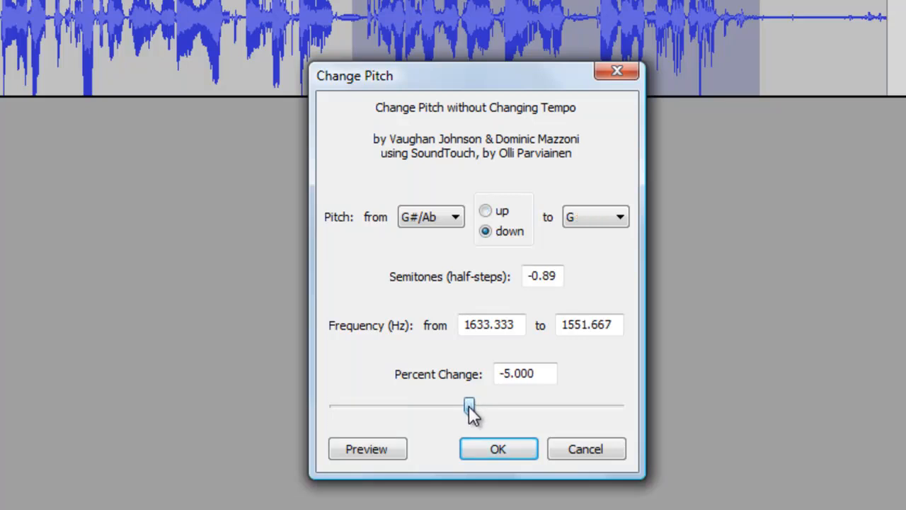
{"action": "left_click_drag", "start_coordinate": [469, 406], "coordinate": [459, 406]}
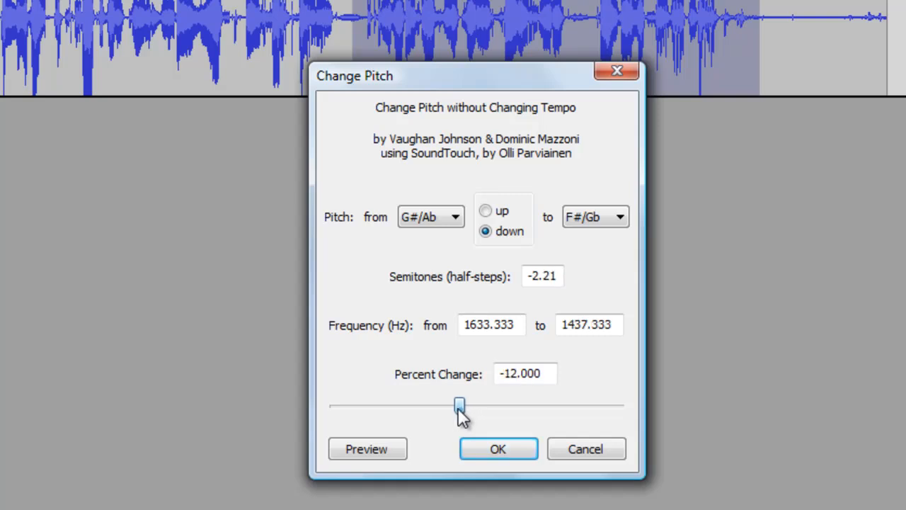
{"action": "left_click_drag", "start_coordinate": [461, 405], "coordinate": [451, 406]}
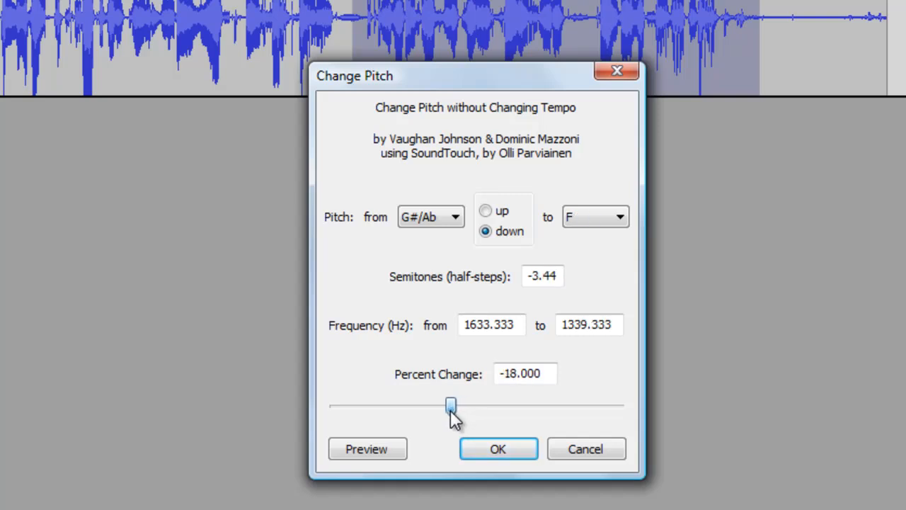
{"action": "left_click_drag", "start_coordinate": [451, 405], "coordinate": [420, 406]}
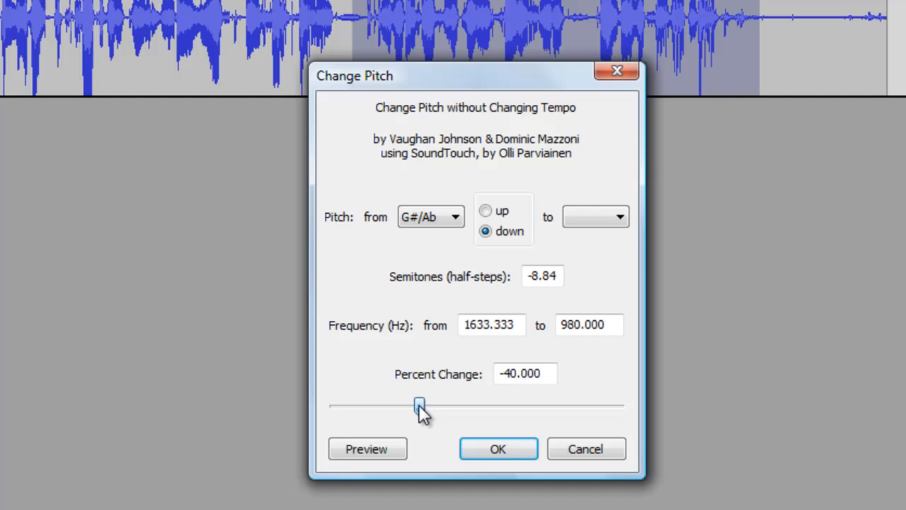
{"action": "left_click_drag", "start_coordinate": [420, 406], "coordinate": [405, 406]}
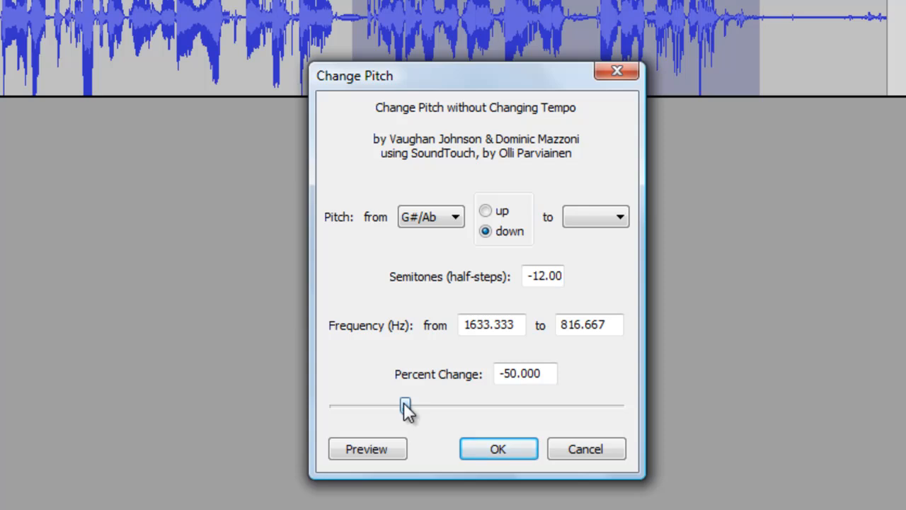
{"action": "left_click_drag", "start_coordinate": [403, 405], "coordinate": [409, 405]}
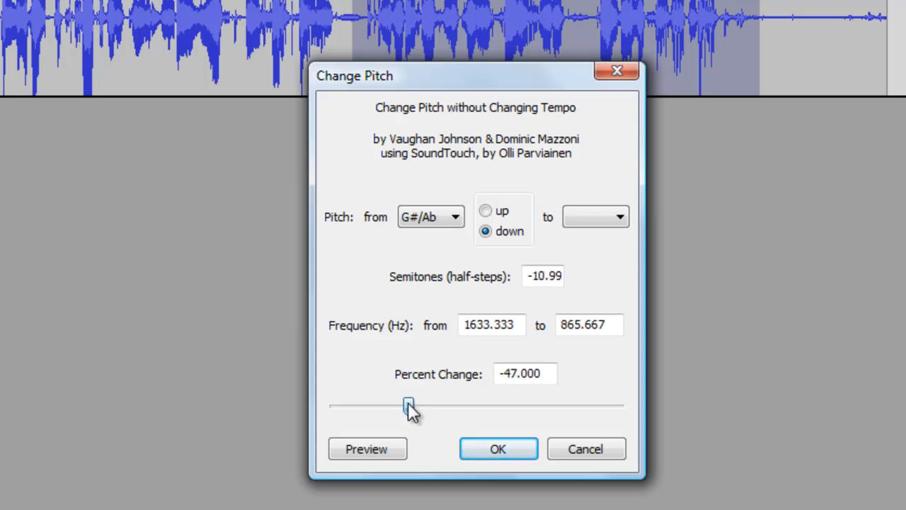
{"action": "left_click_drag", "start_coordinate": [409, 405], "coordinate": [427, 405]}
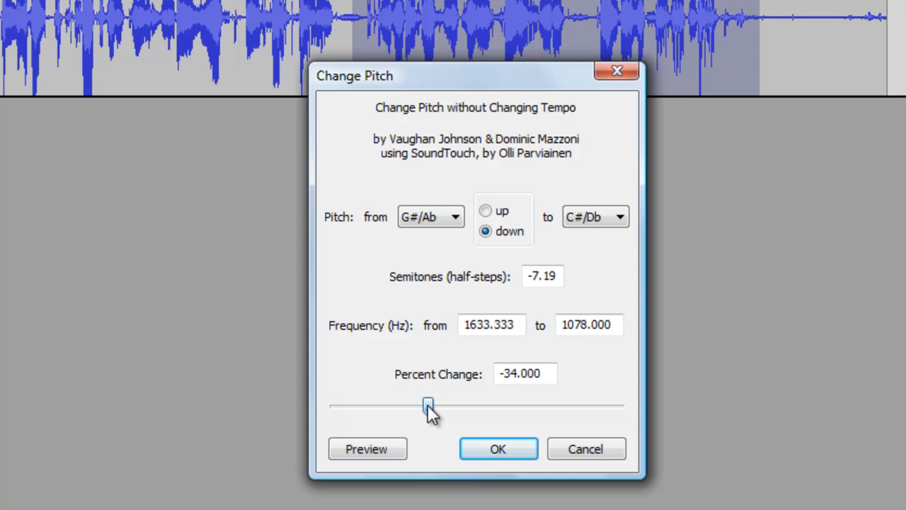
{"action": "left_click_drag", "start_coordinate": [428, 406], "coordinate": [444, 405]}
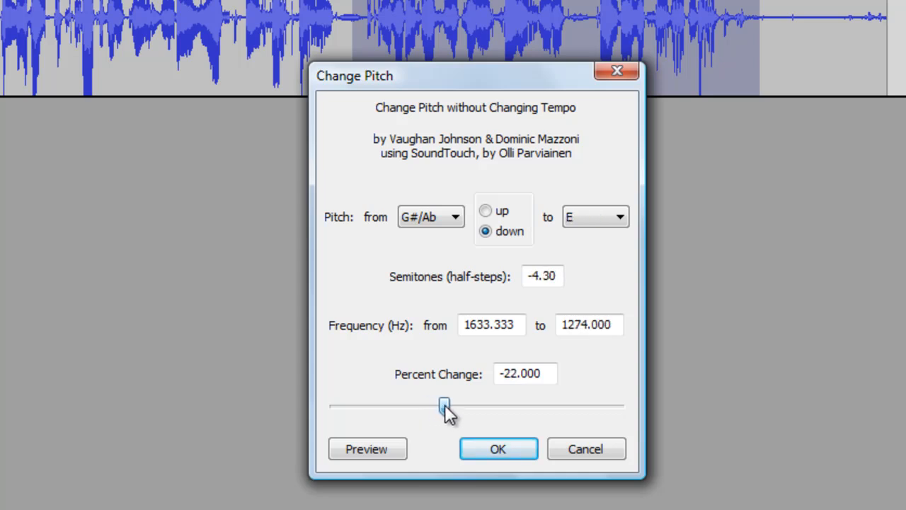
{"action": "left_click_drag", "start_coordinate": [444, 406], "coordinate": [451, 406]}
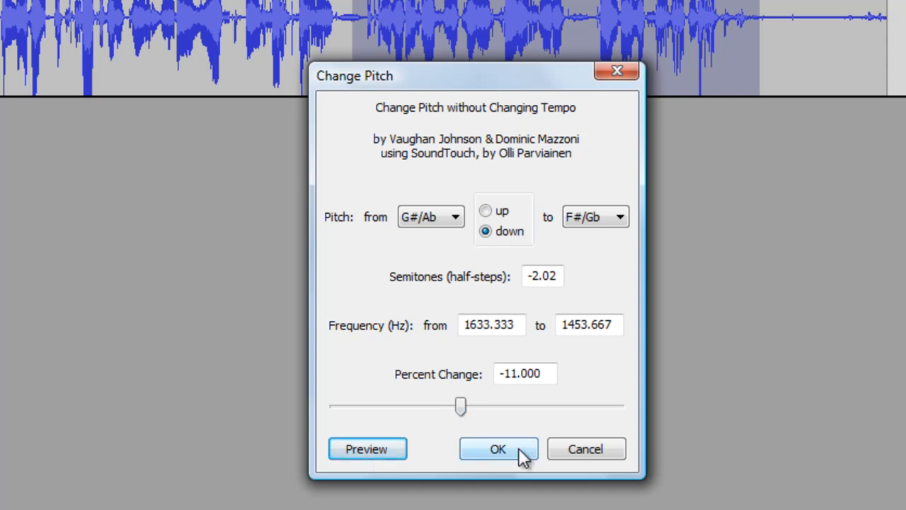
{"action": "left_click", "coordinate": [497, 448]}
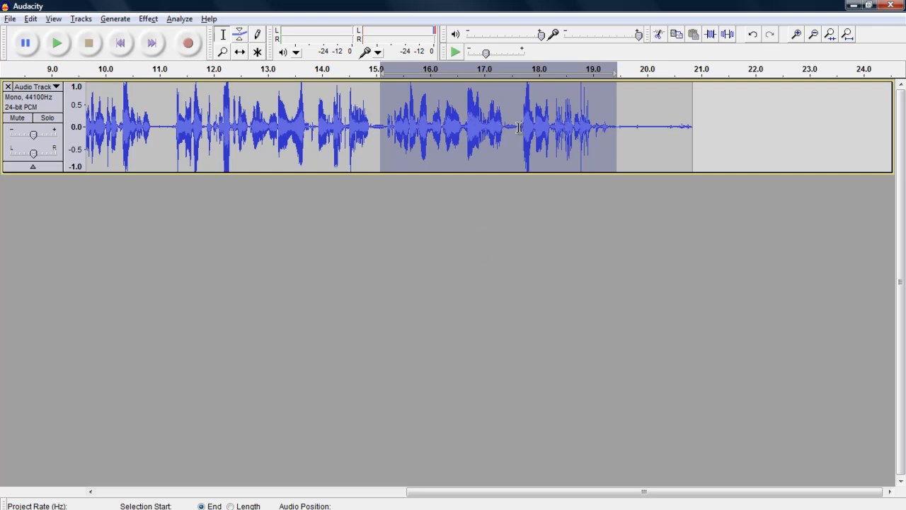
Select the end clip from about 17.6 seconds to the track's end
{"action": "left_click", "coordinate": [521, 131]}
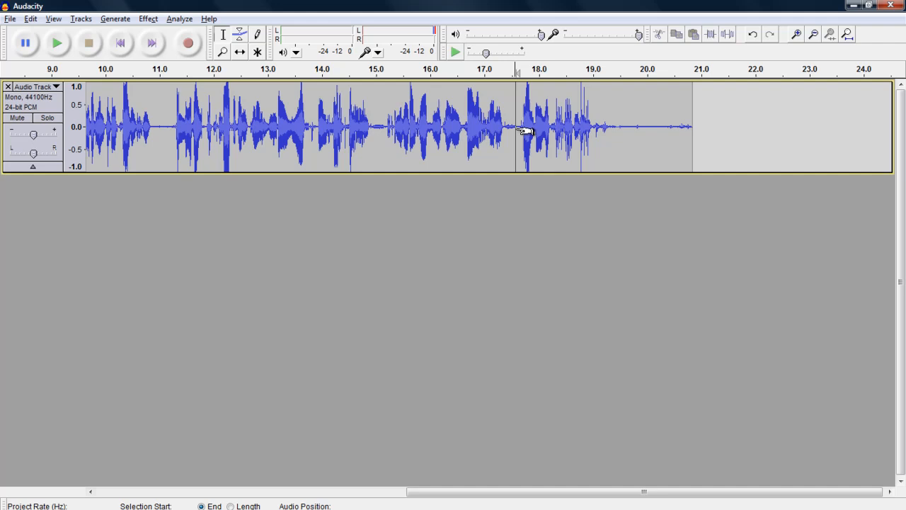
{"action": "left_click_drag", "start_coordinate": [517, 128], "coordinate": [644, 128]}
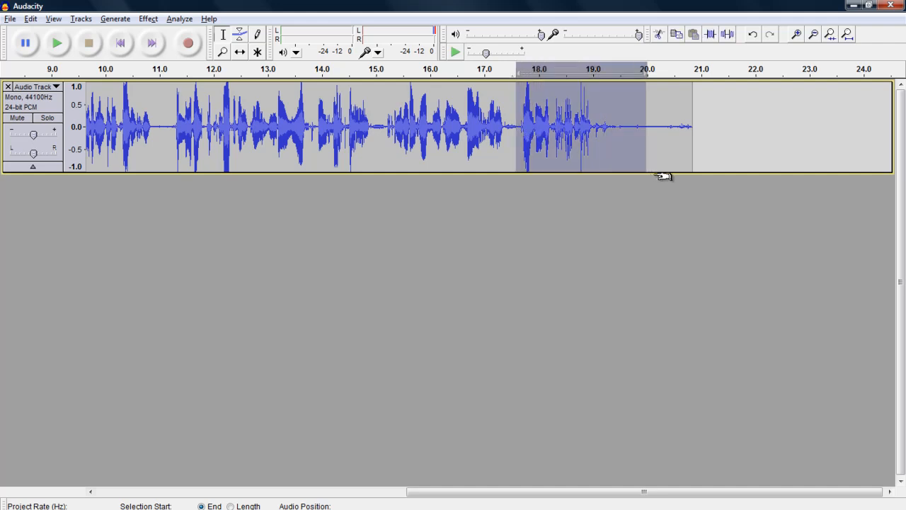
{"action": "left_click_drag", "start_coordinate": [644, 126], "coordinate": [692, 126]}
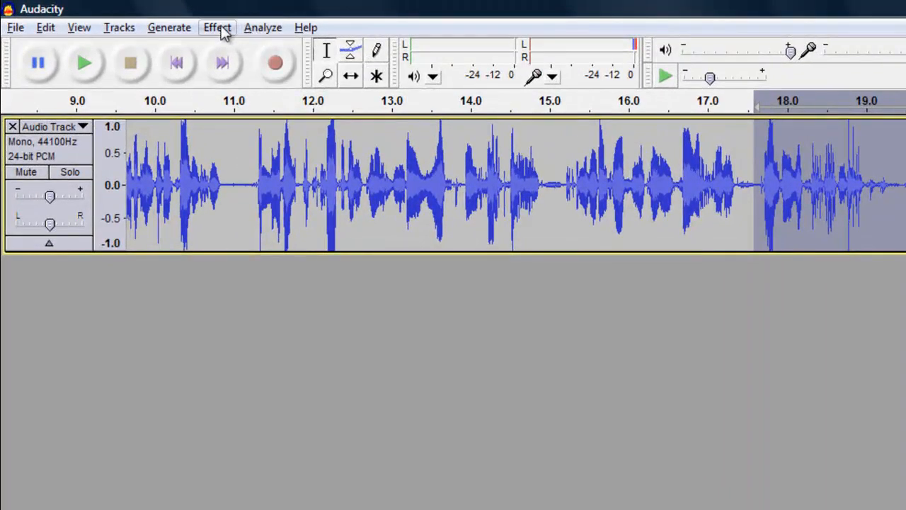
Open the Effect menu to reach the Echo settings
{"action": "left_click", "coordinate": [216, 27]}
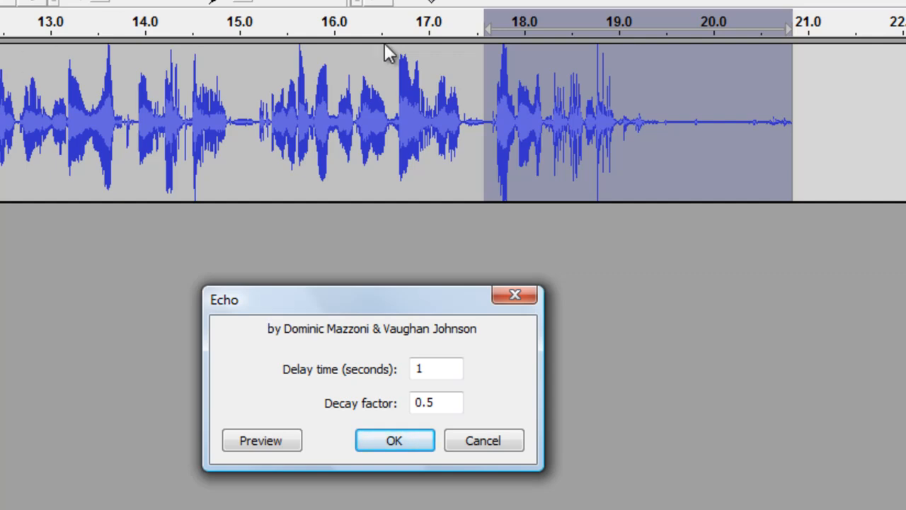
{"action": "mouse_move", "coordinate": [779, 124]}
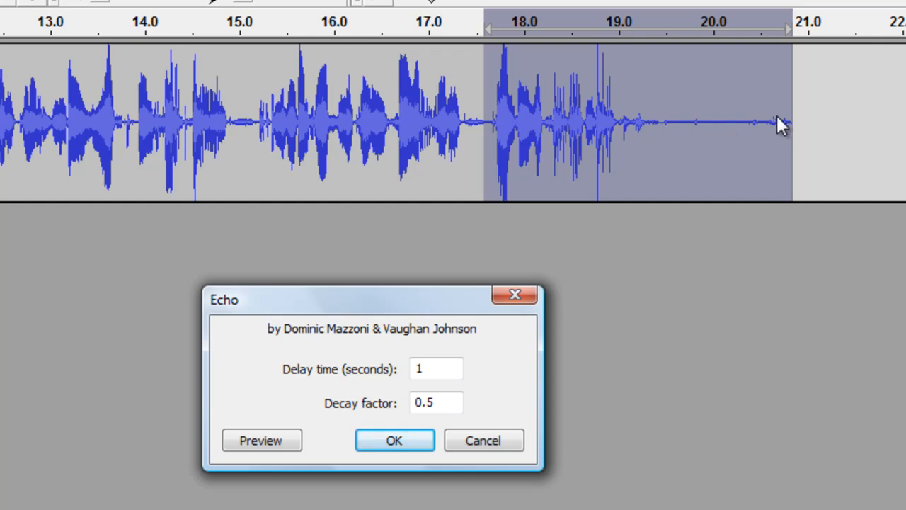
{"action": "mouse_move", "coordinate": [683, 141]}
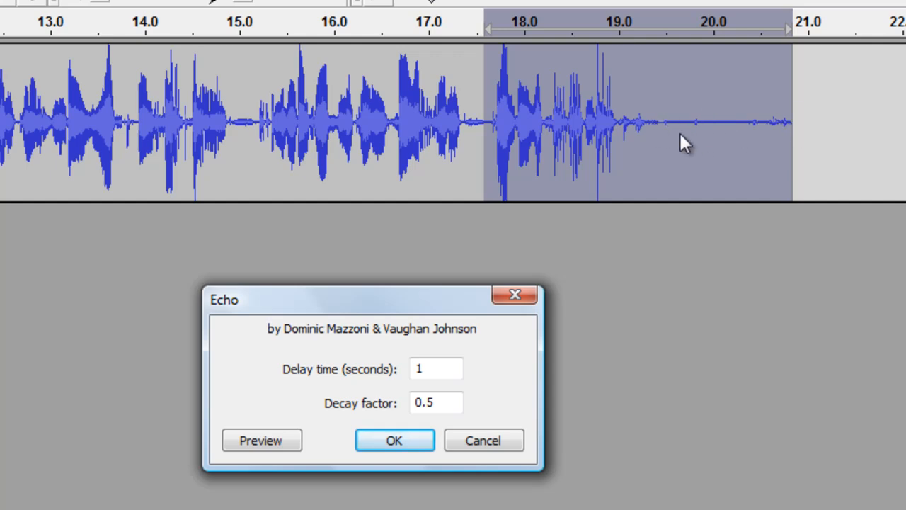
{"action": "mouse_move", "coordinate": [623, 155]}
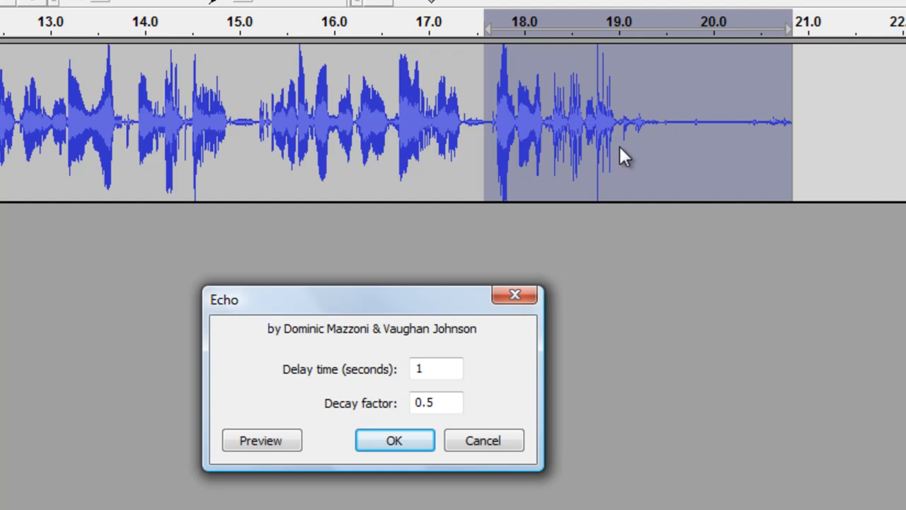
{"action": "mouse_move", "coordinate": [367, 329]}
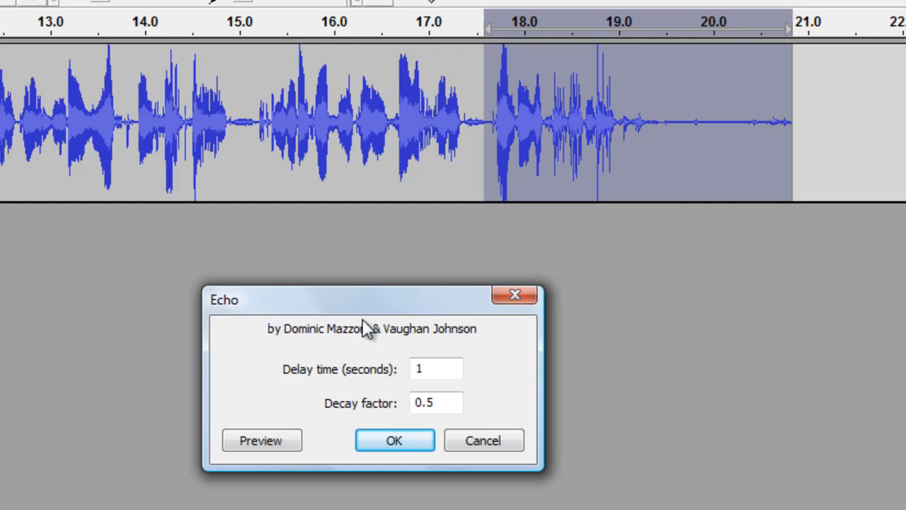
{"action": "mouse_move", "coordinate": [301, 385]}
{"action": "type", "text": ".4"}
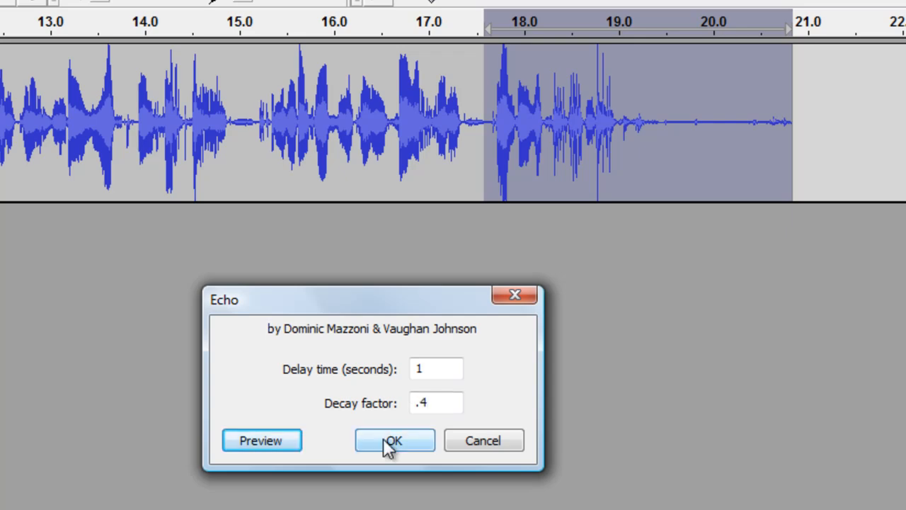
Apply the echo with 1-second delay and 0.4 decay to the end clip
{"action": "left_click", "coordinate": [393, 440]}
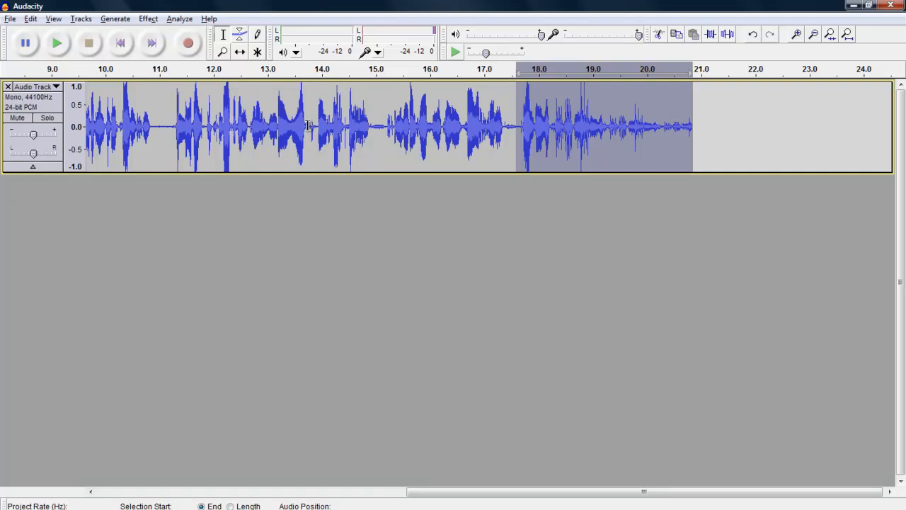
{"action": "mouse_move", "coordinate": [429, 132]}
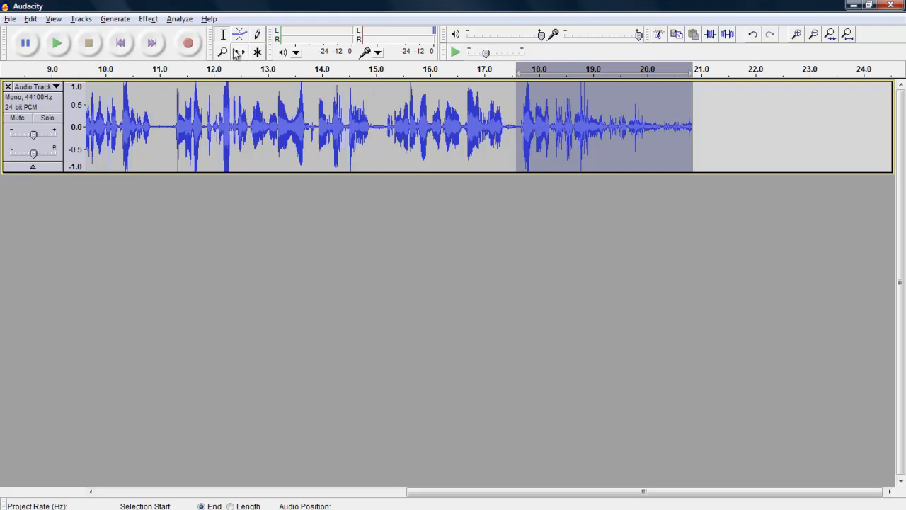
{"action": "mouse_move", "coordinate": [184, 66]}
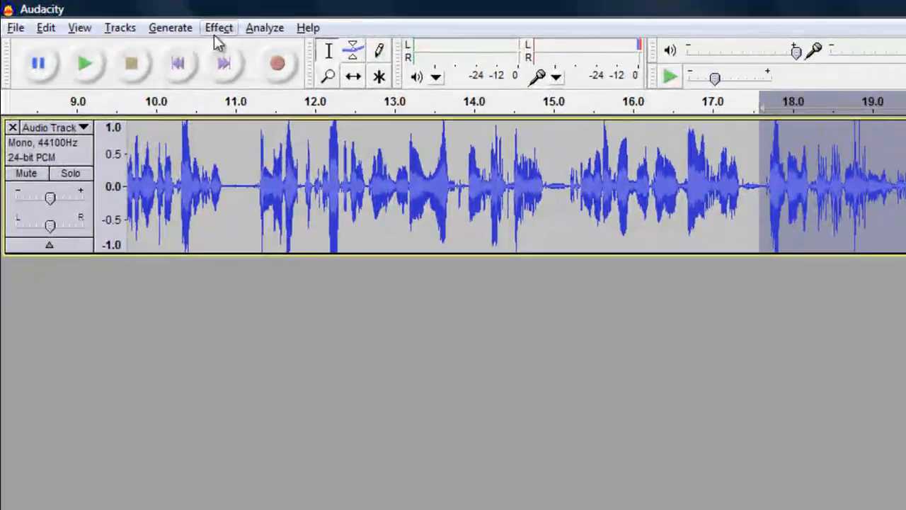
Repeat the echoed end clip 3 times using Effect > Repeat
{"action": "left_click", "coordinate": [219, 27]}
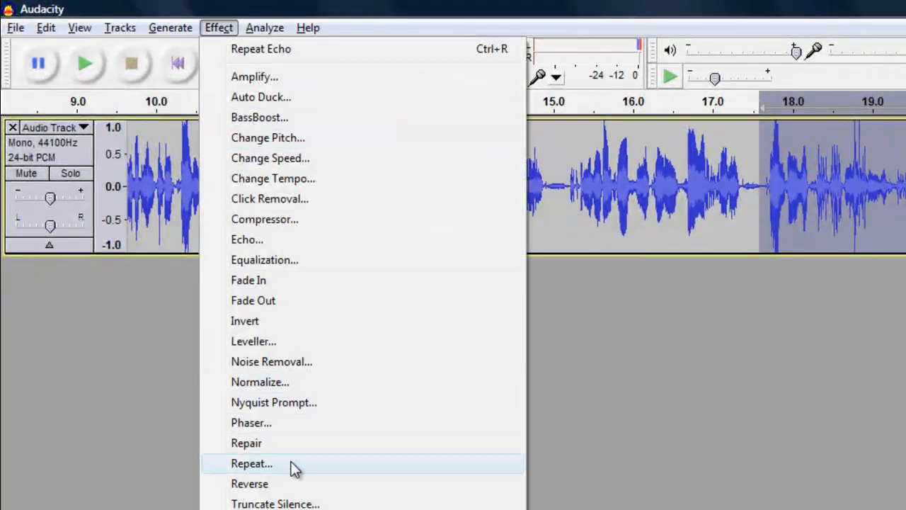
{"action": "left_click", "coordinate": [251, 463]}
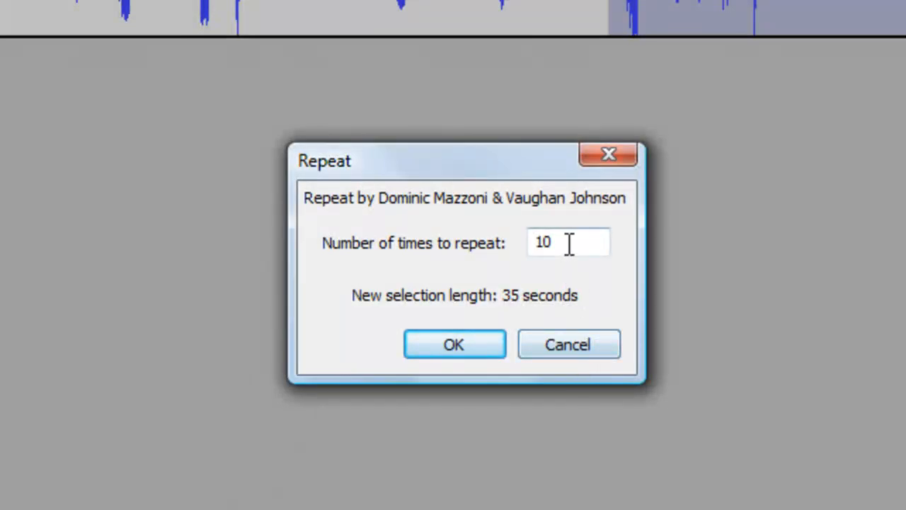
{"action": "type", "text": "3"}
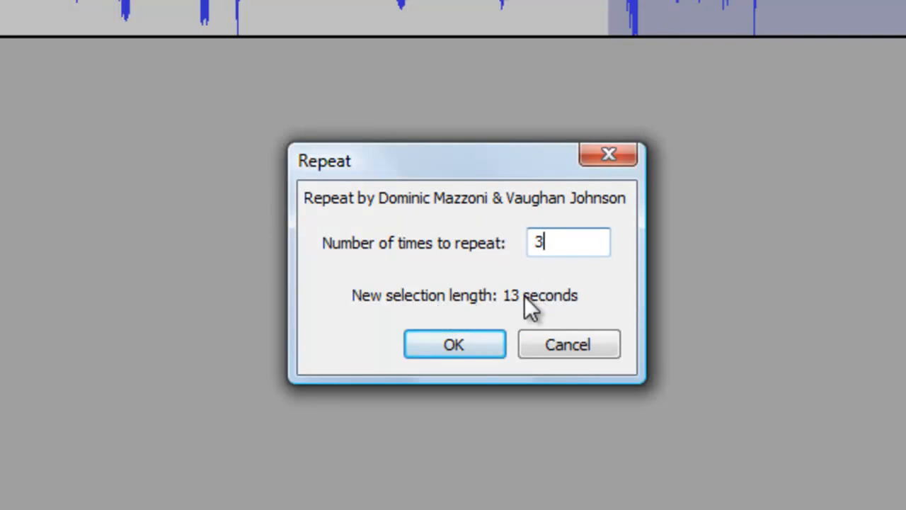
{"action": "mouse_move", "coordinate": [580, 312]}
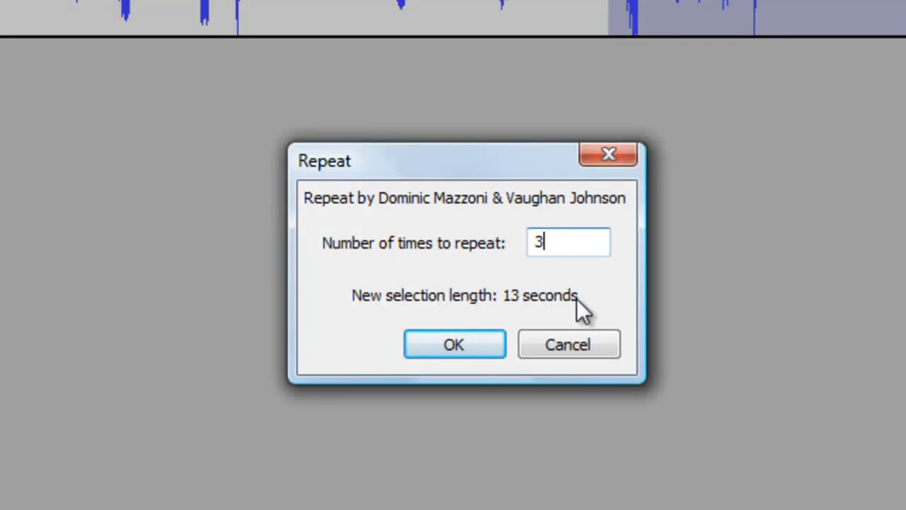
{"action": "mouse_move", "coordinate": [562, 291]}
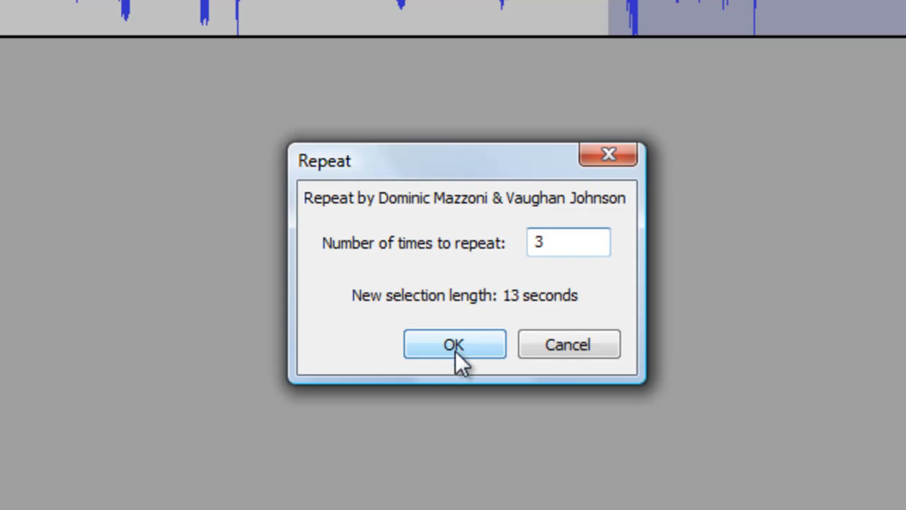
{"action": "left_click", "coordinate": [454, 345]}
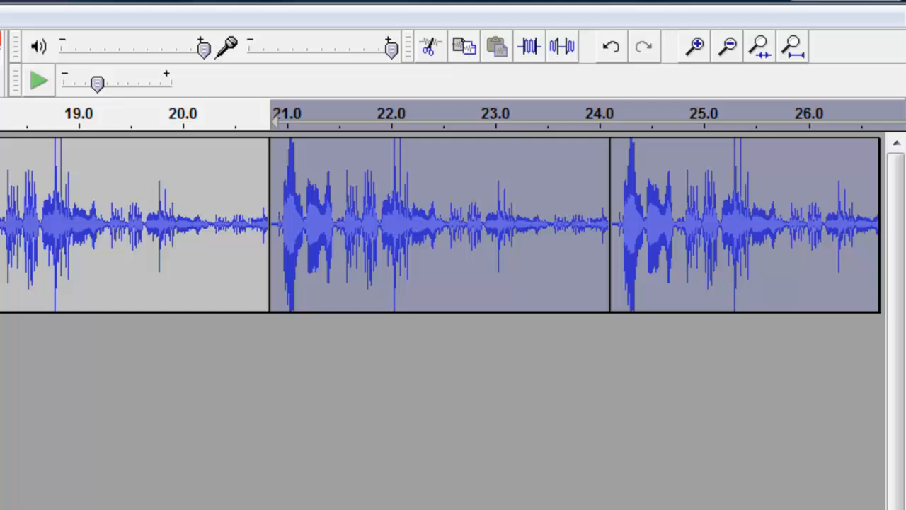
Scroll the timeline right to reach the final repeated copy
{"action": "scroll", "scroll_direction": "right", "scroll_amount": 3}
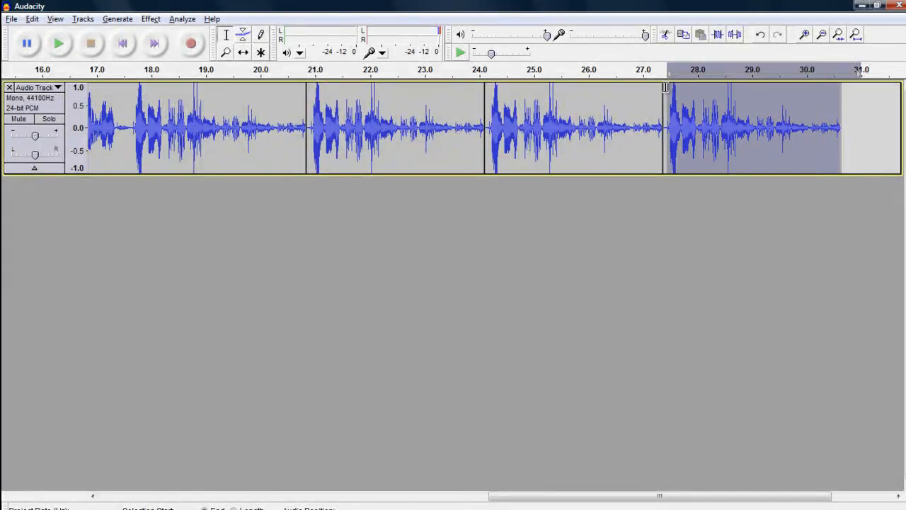
{"action": "mouse_move", "coordinate": [552, 81]}
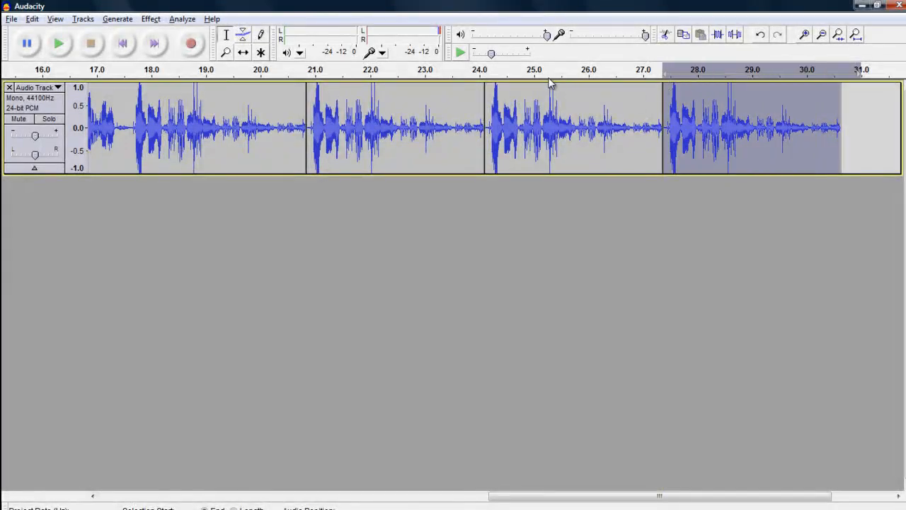
Apply Effect > Reverse to the last repeated copy
{"action": "left_click", "coordinate": [181, 19]}
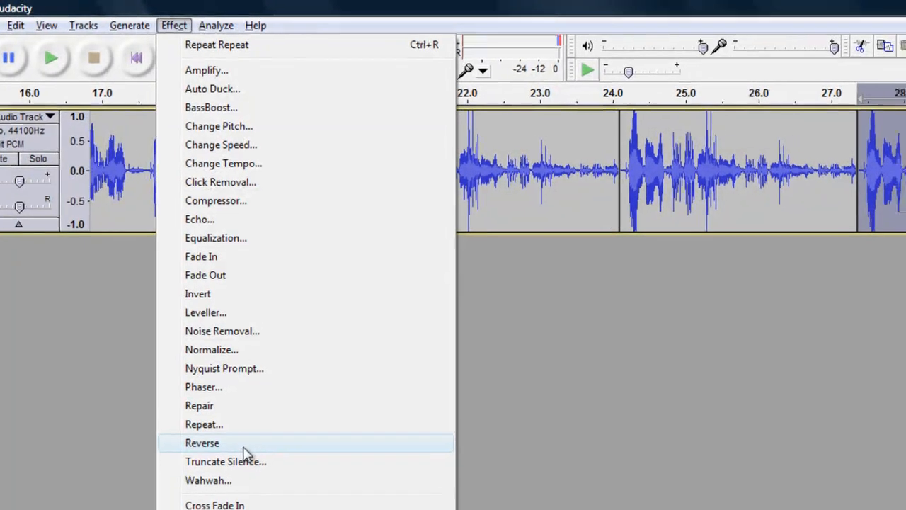
{"action": "left_click", "coordinate": [201, 443]}
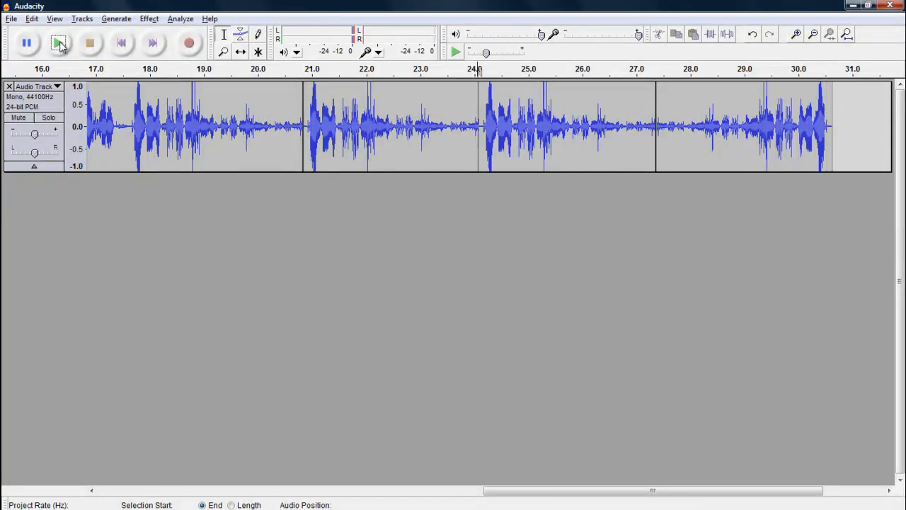
Play the edited track, then open the Edit menu
{"action": "left_click", "coordinate": [58, 43]}
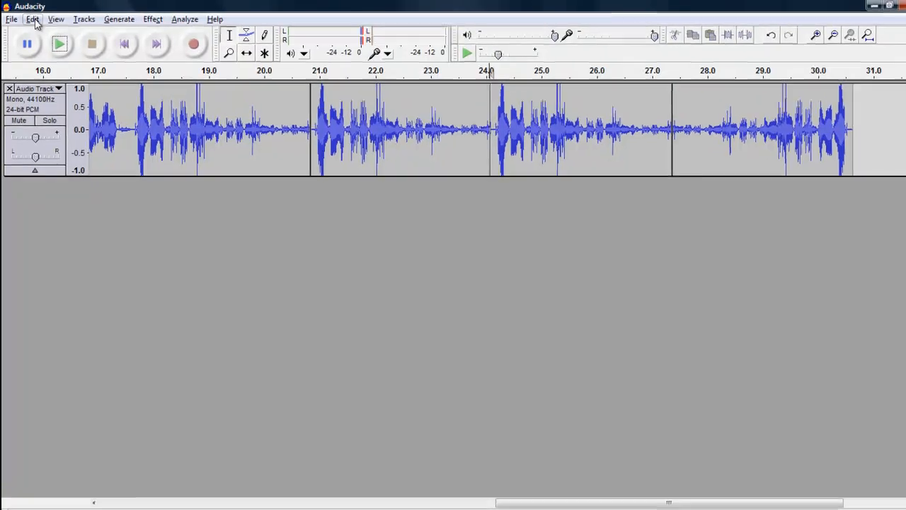
{"action": "left_click", "coordinate": [33, 19]}
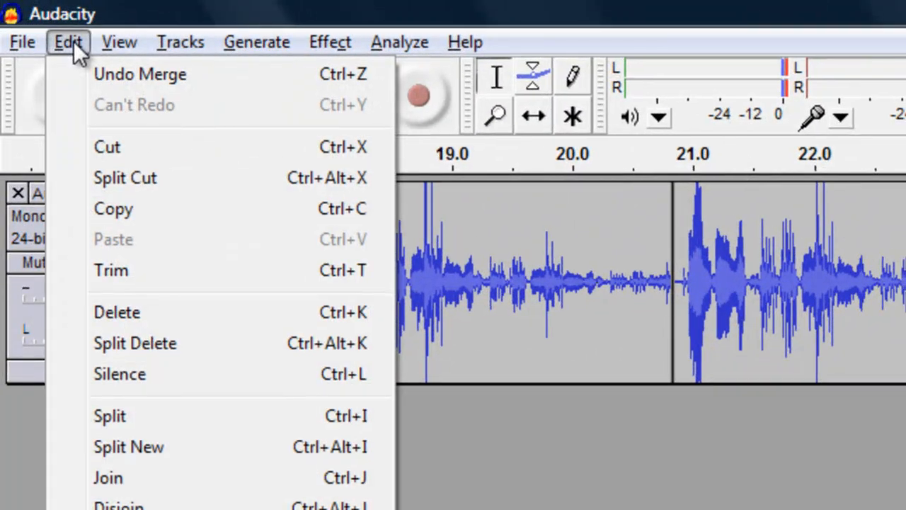